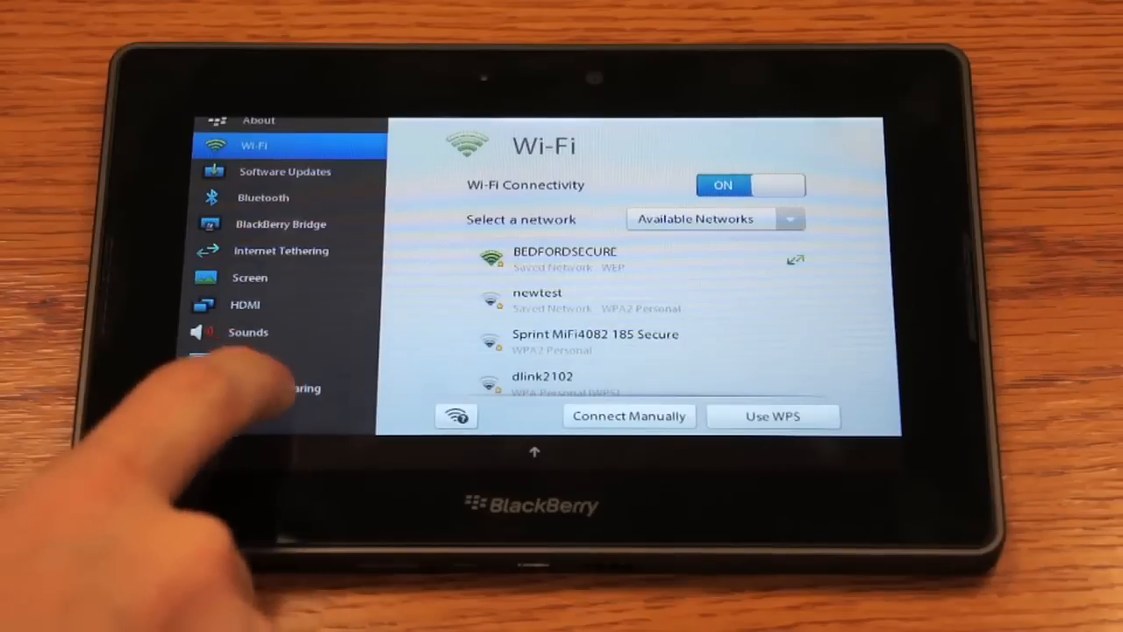
- Switch the PlayBook Settings from Wi-Fi to the Storage & Sharing page
click(273, 388)
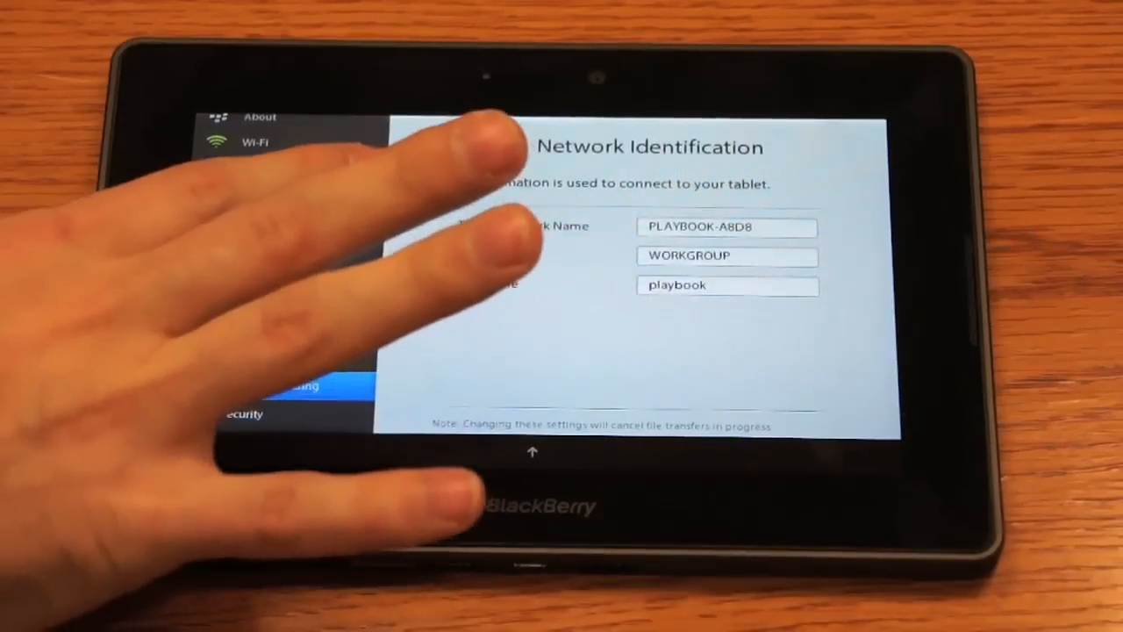
mouse_move(351, 307)
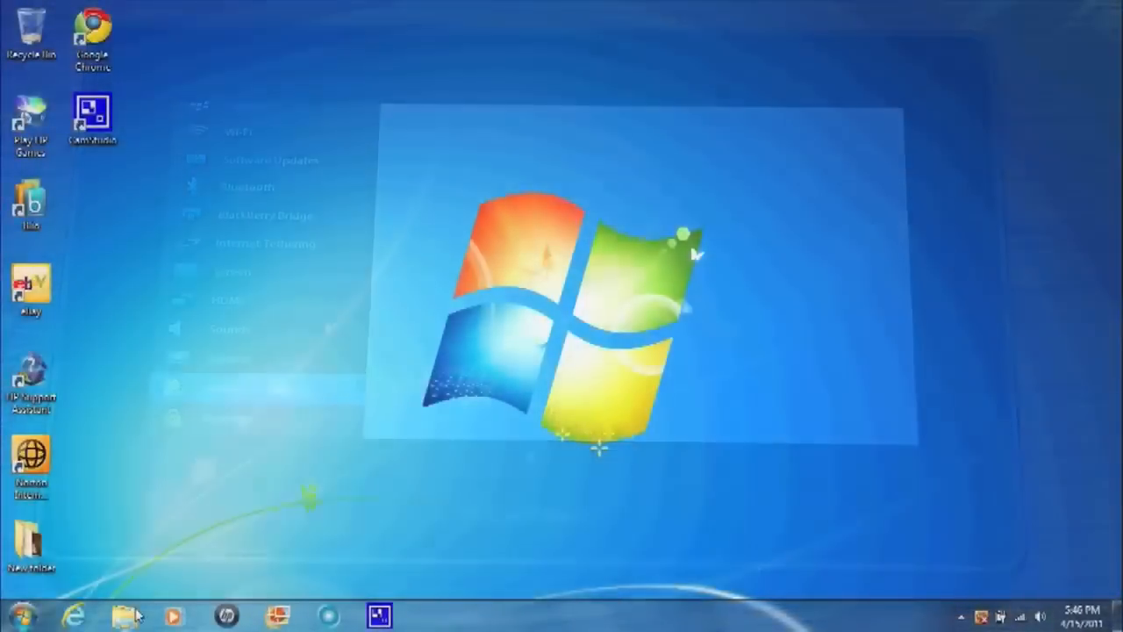
- Show the refreshed Network list in Windows Explorer and locate PLAYBOOK-A8D8 among the computers
click(125, 615)
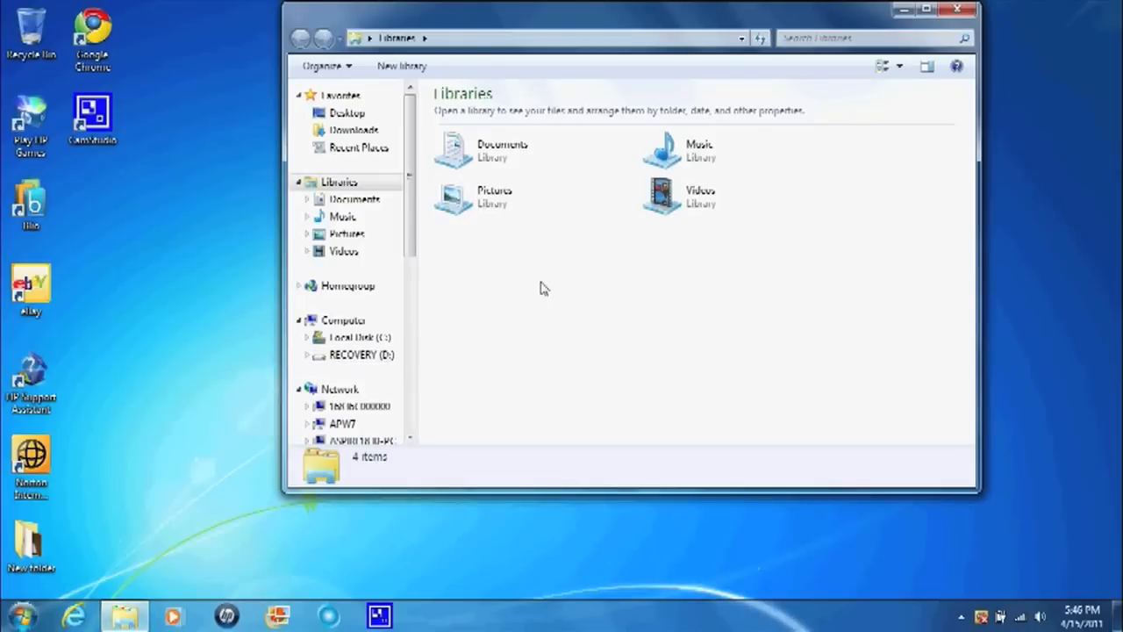
click(341, 389)
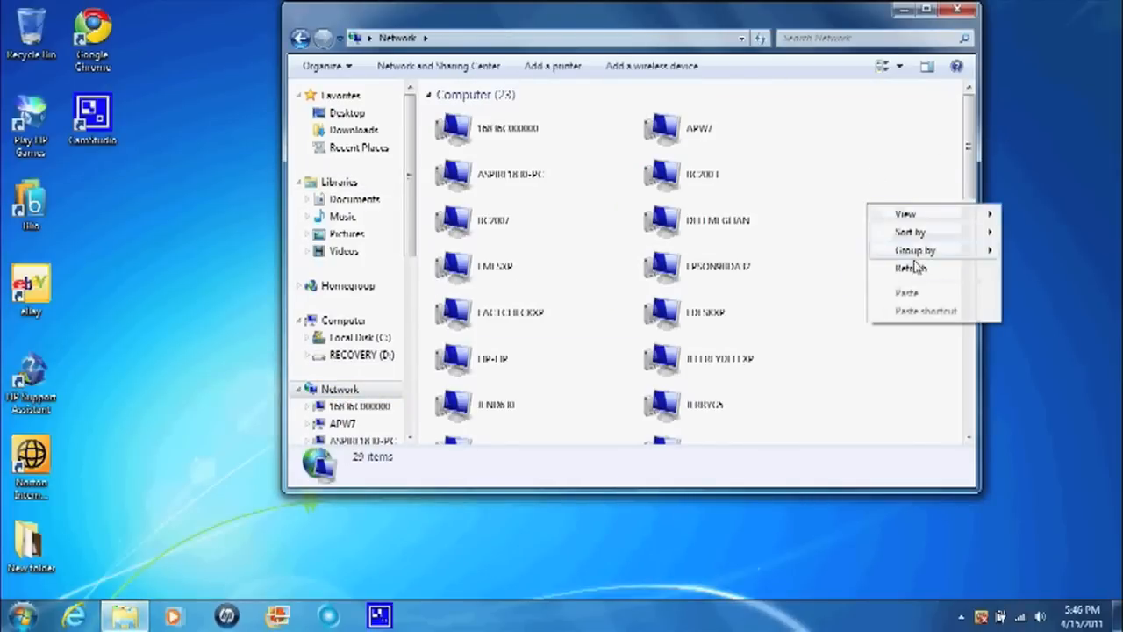
click(915, 250)
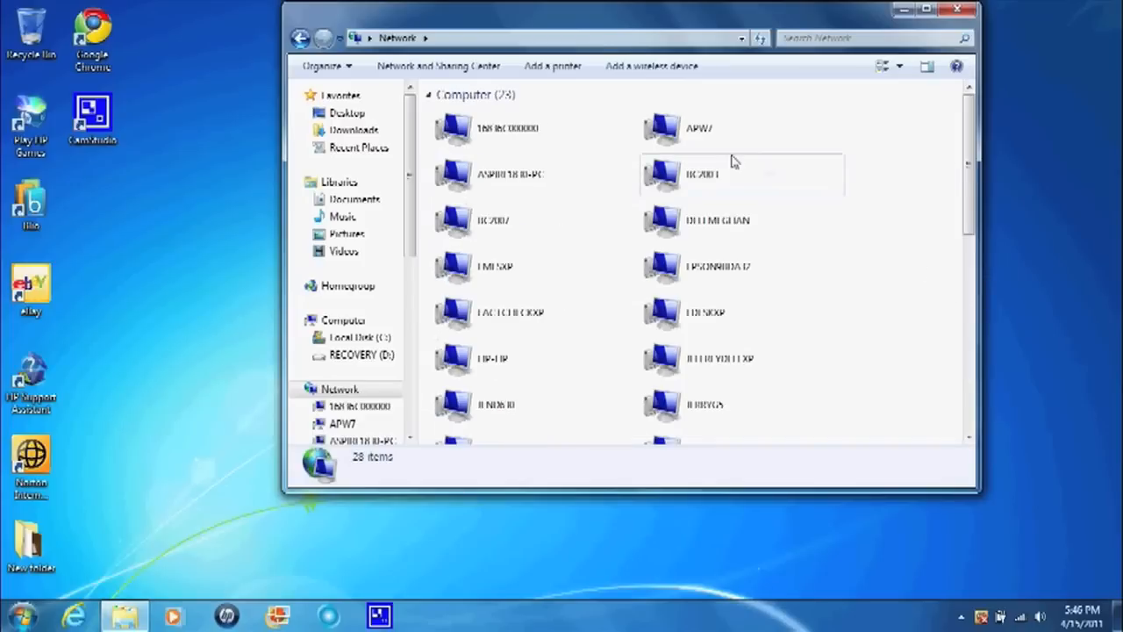
scroll(down, 3)
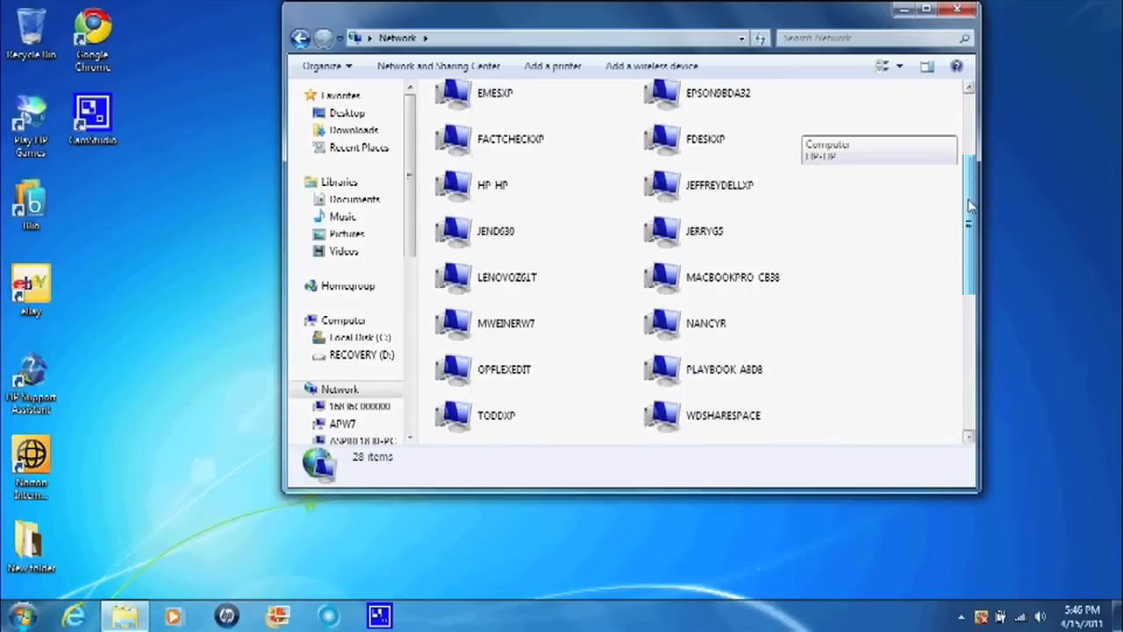
scroll(down, 3)
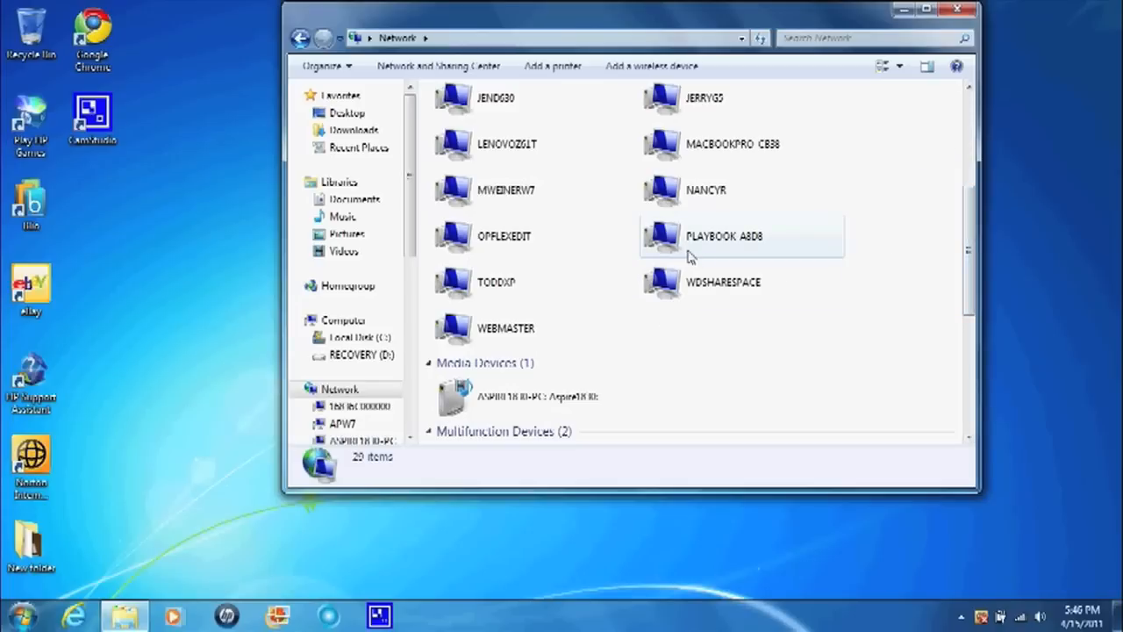
- Browse into PLAYBOOK-A8D8 to list its certs, media and print shares and select media
double_click(724, 236)
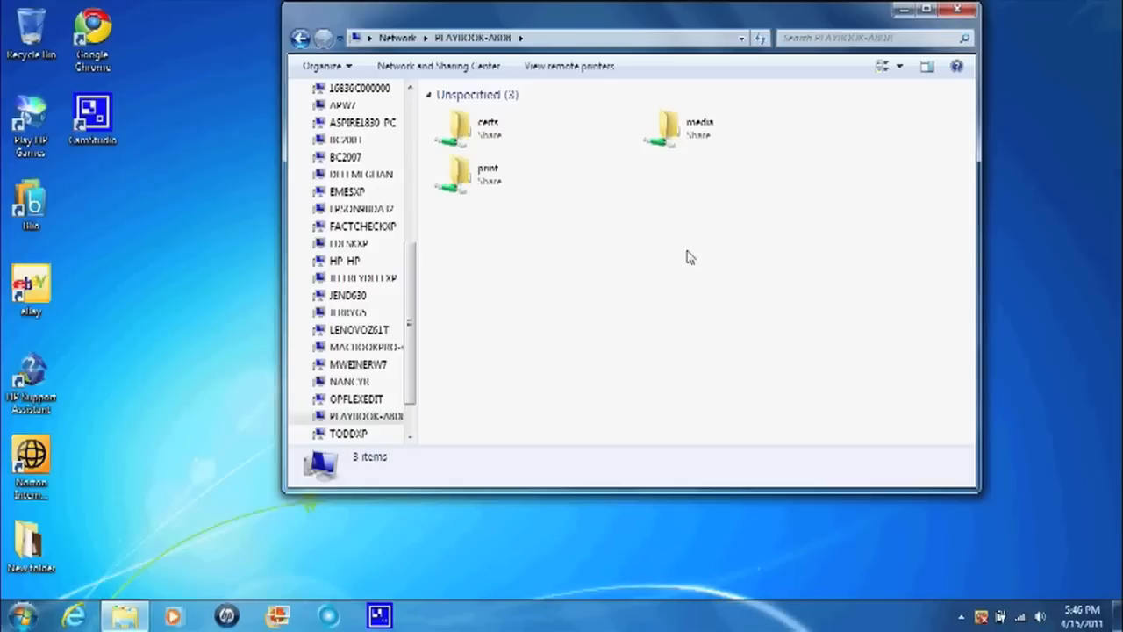
click(676, 132)
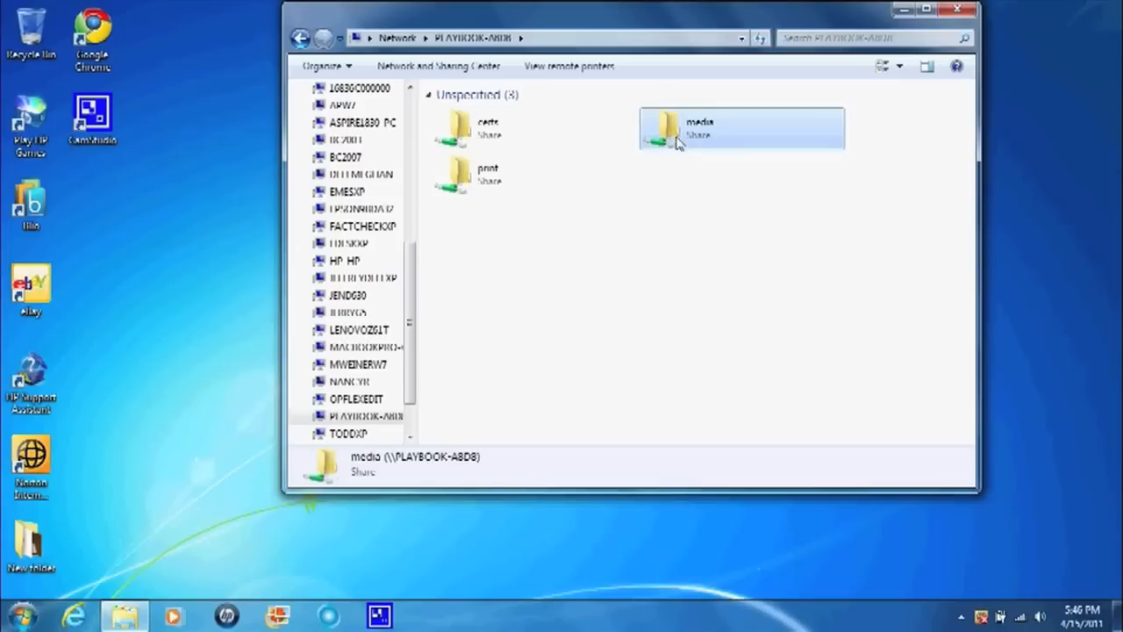